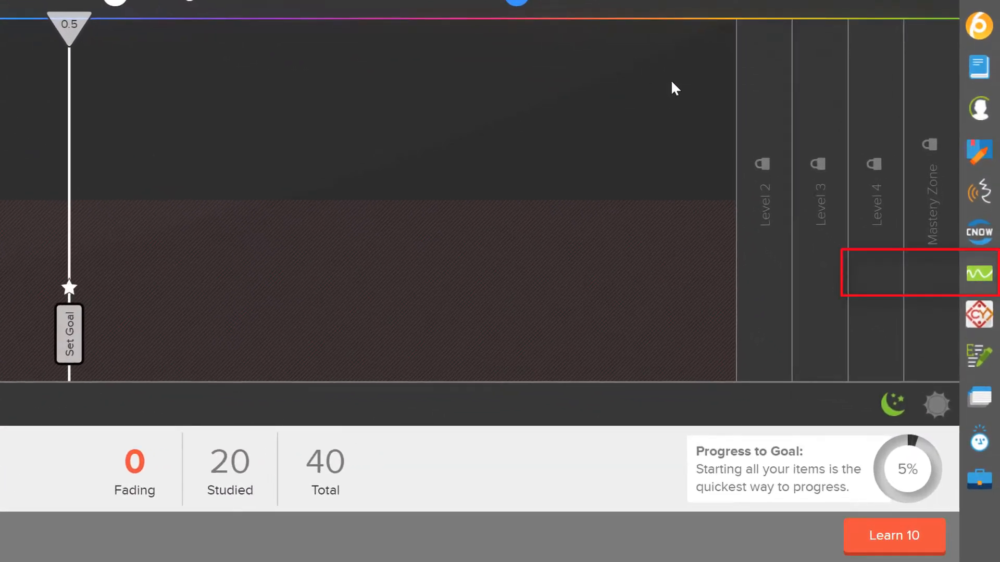
mouse_move(980, 275)
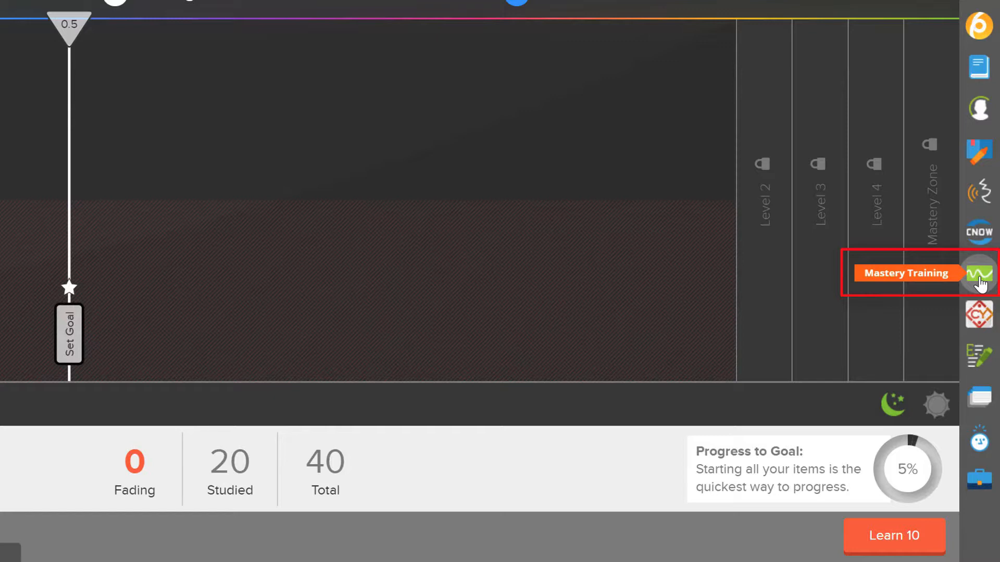
Step: Switch to the Mastery Training app to view the Biology: The Dynamic Science assignments
left_click(981, 273)
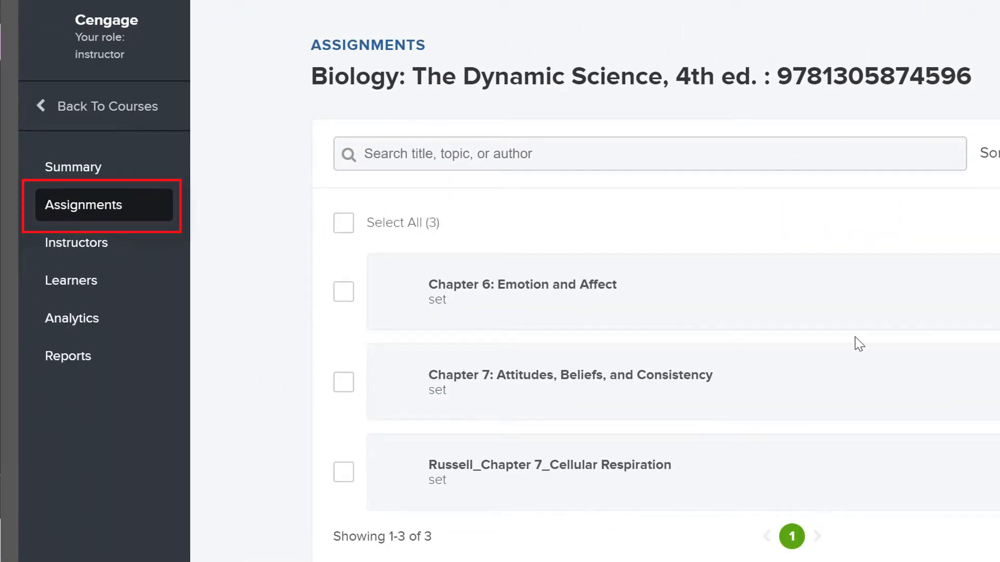
Step: Select the Chapter 6 and Chapter 7 assignments and open Manage Goal for both
left_click(84, 204)
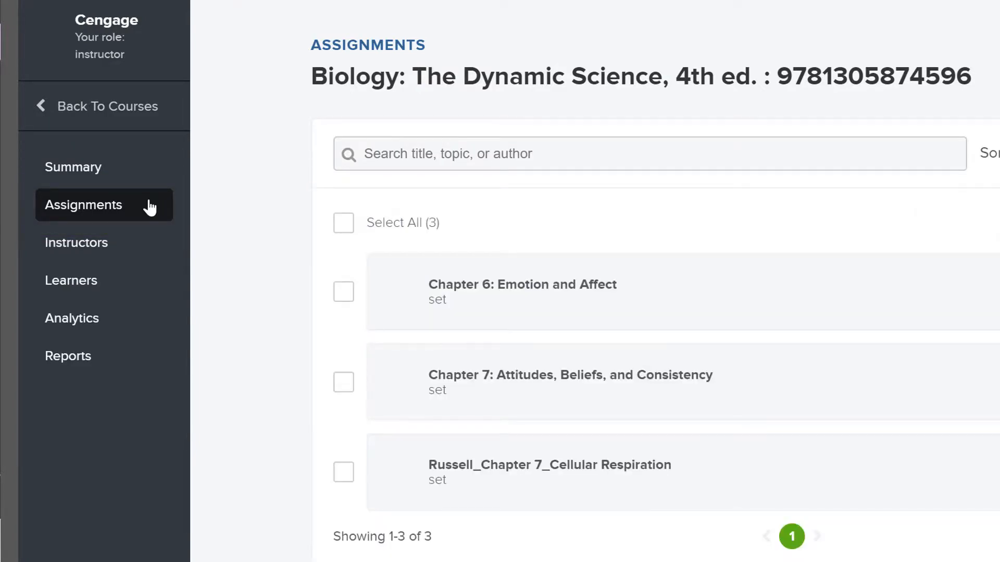
left_click(343, 292)
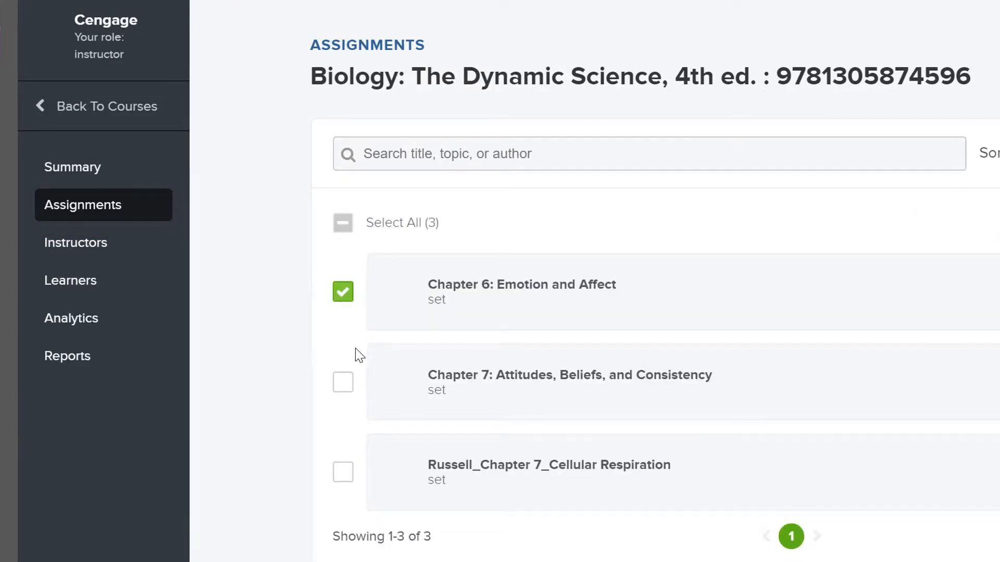
left_click(343, 381)
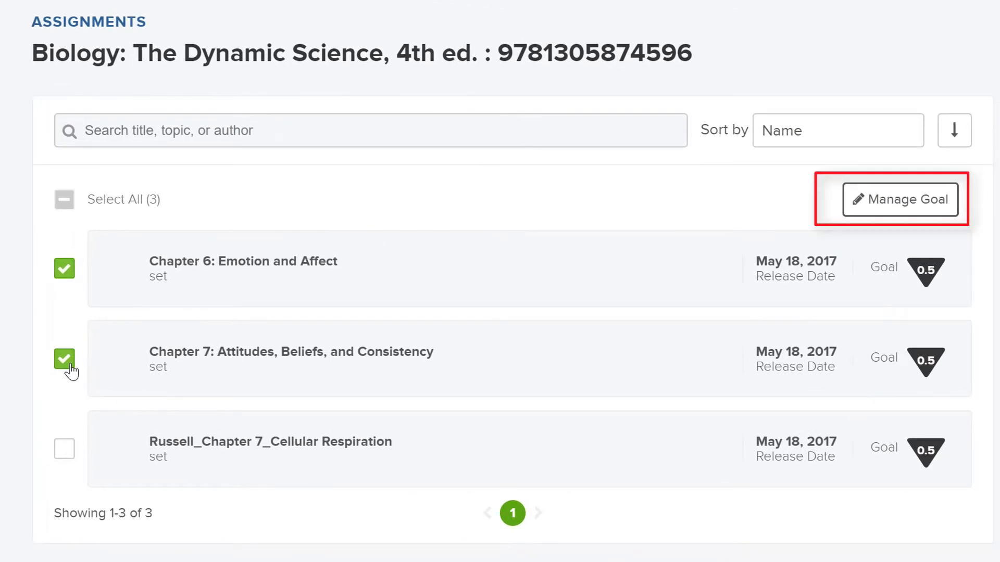
mouse_move(920, 209)
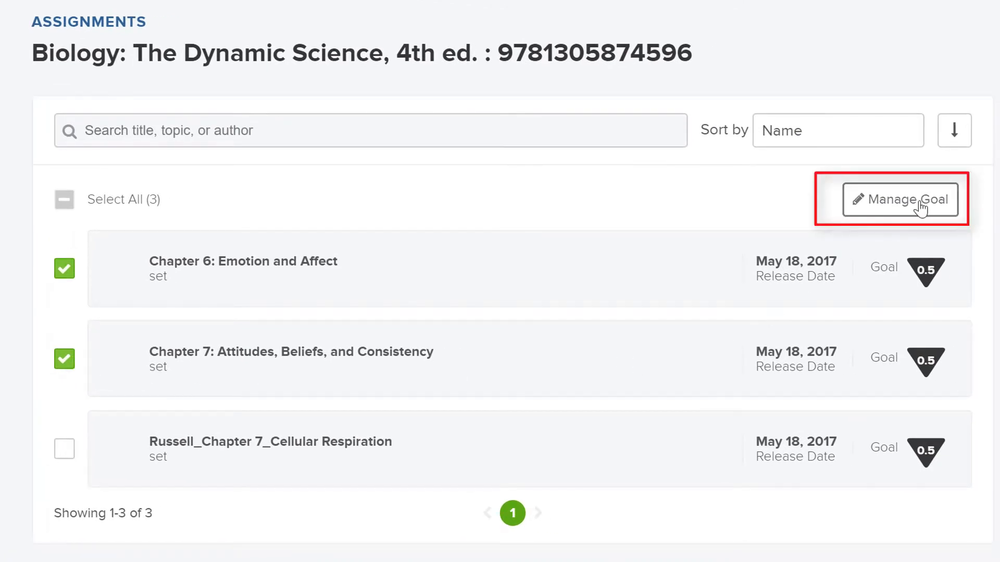
left_click(899, 199)
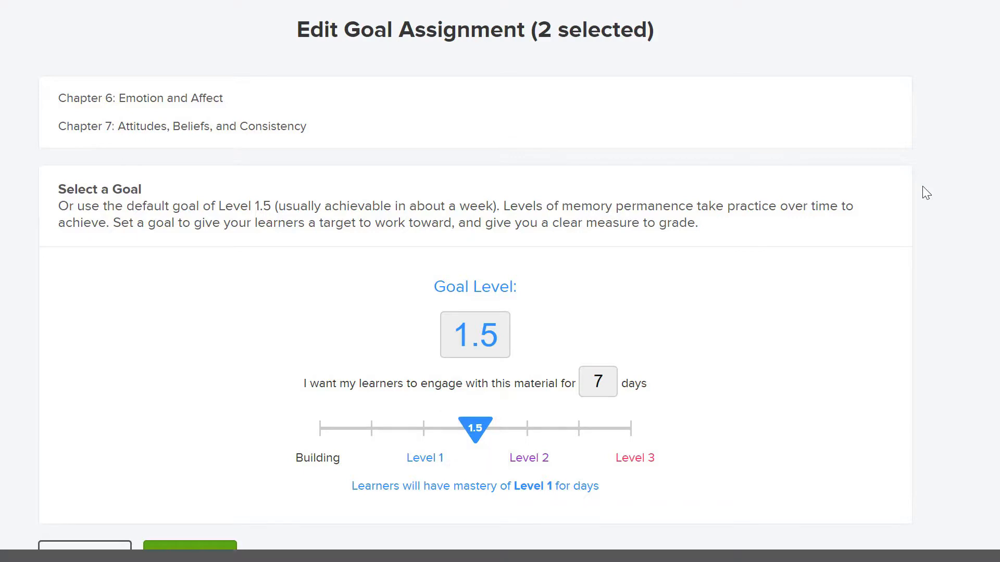
mouse_move(518, 411)
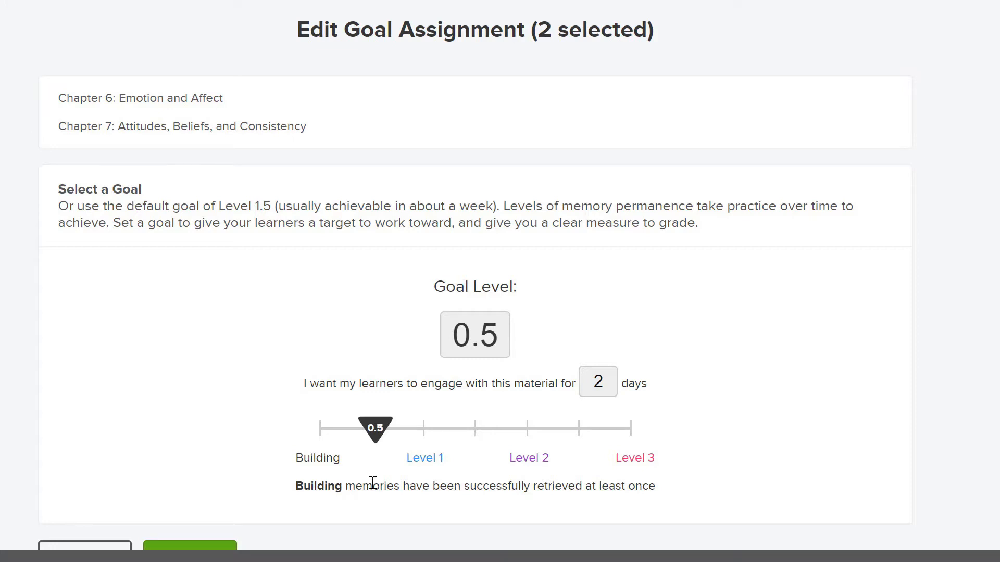
Step: Lower the shared goal to level 0.5 with 2 days of engagement
left_click(596, 381)
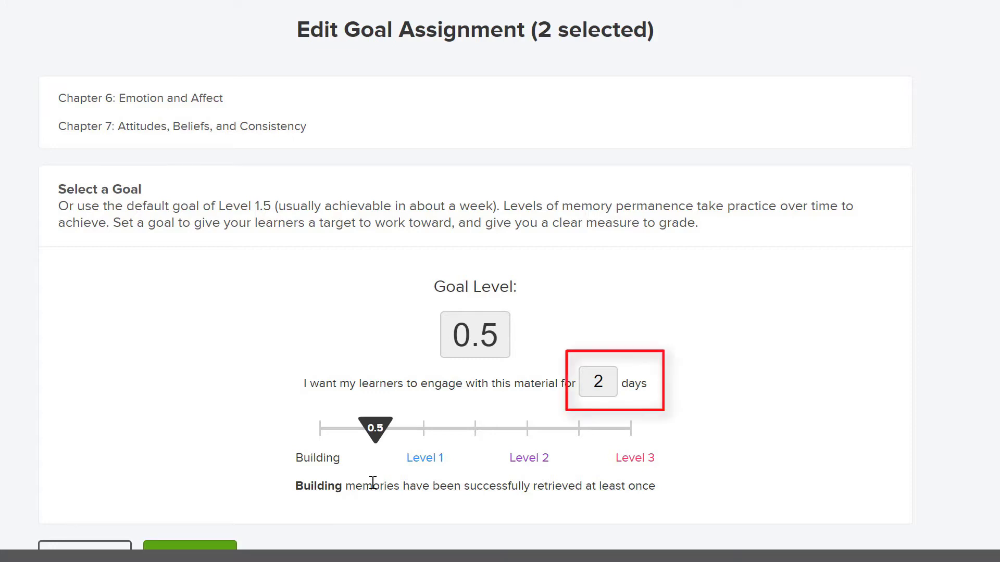